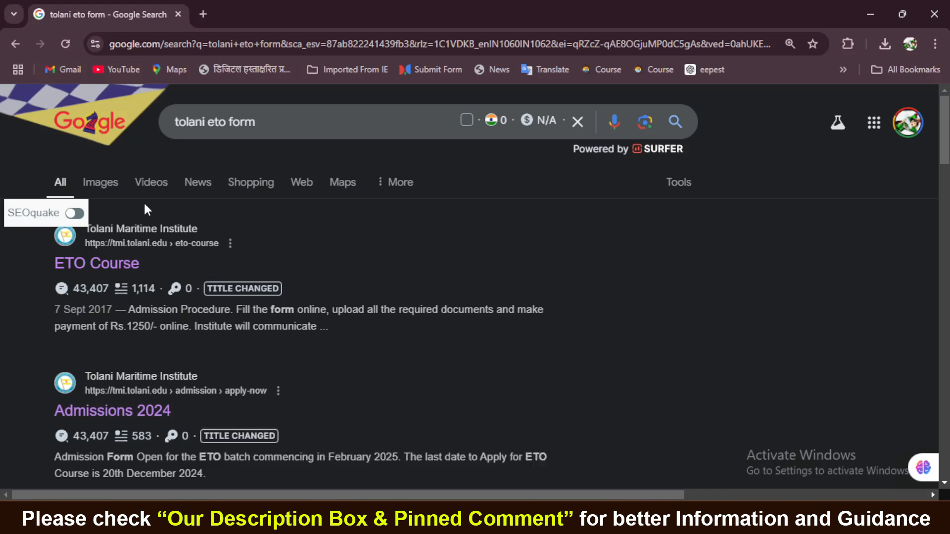
Open the ETO Course result and scroll past Introduction and Eligibility to the fees and refund policy.
left_click(282, 123)
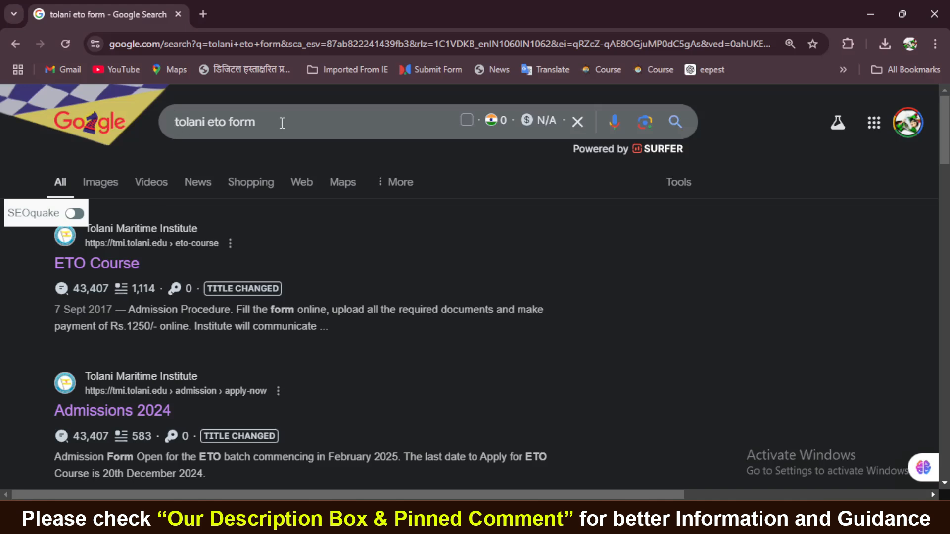
mouse_move(27, 260)
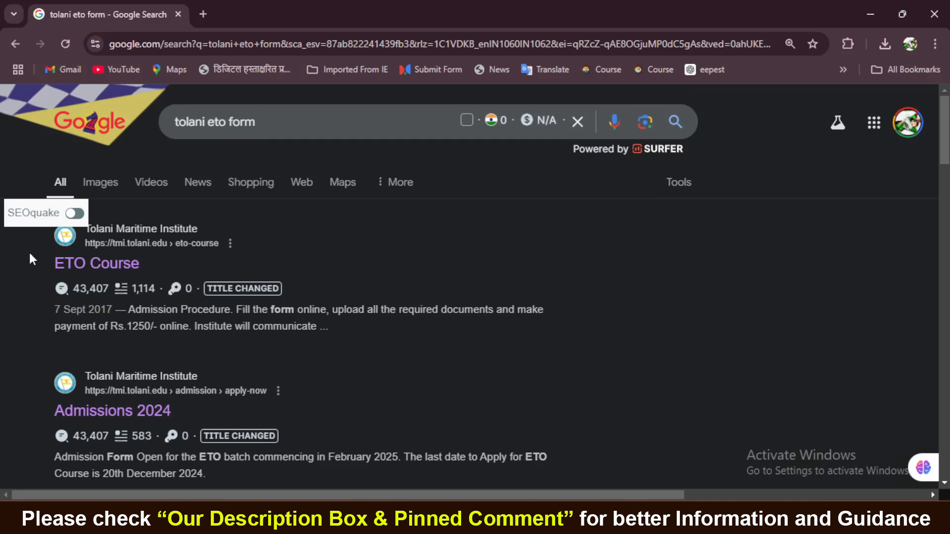
mouse_move(109, 263)
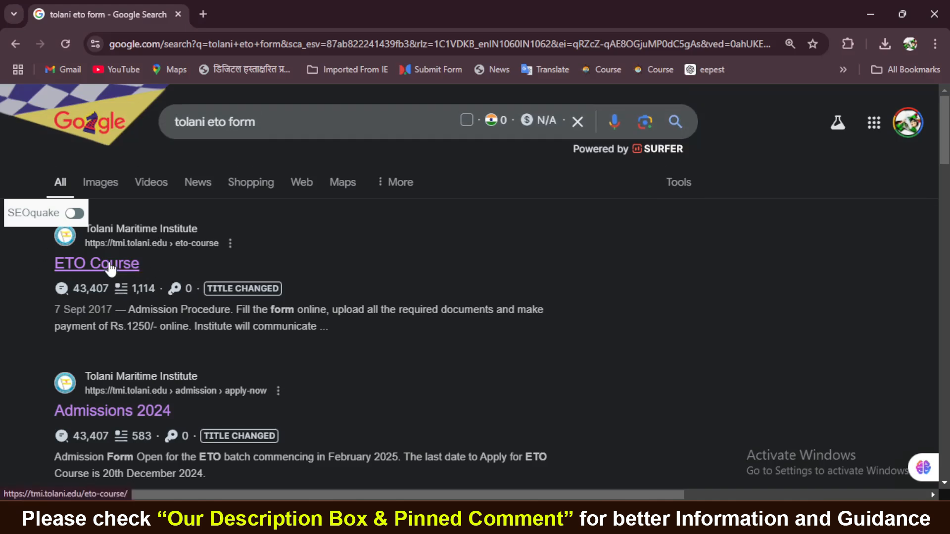
left_click(97, 263)
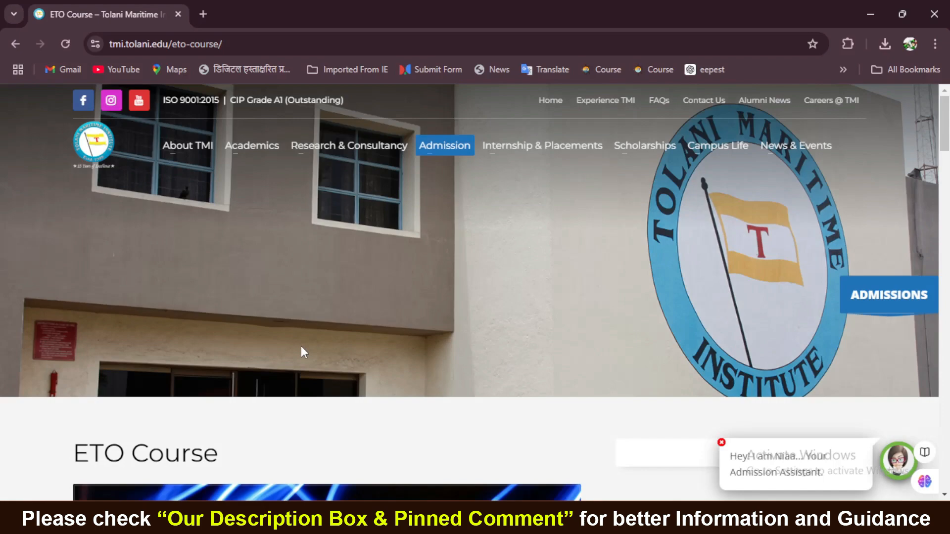
scroll("down", 3)
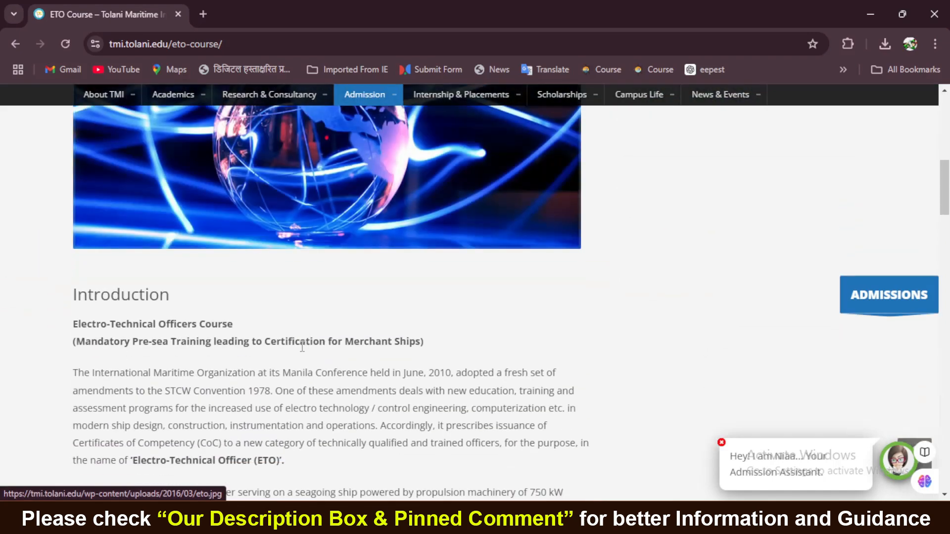
scroll("down", 3)
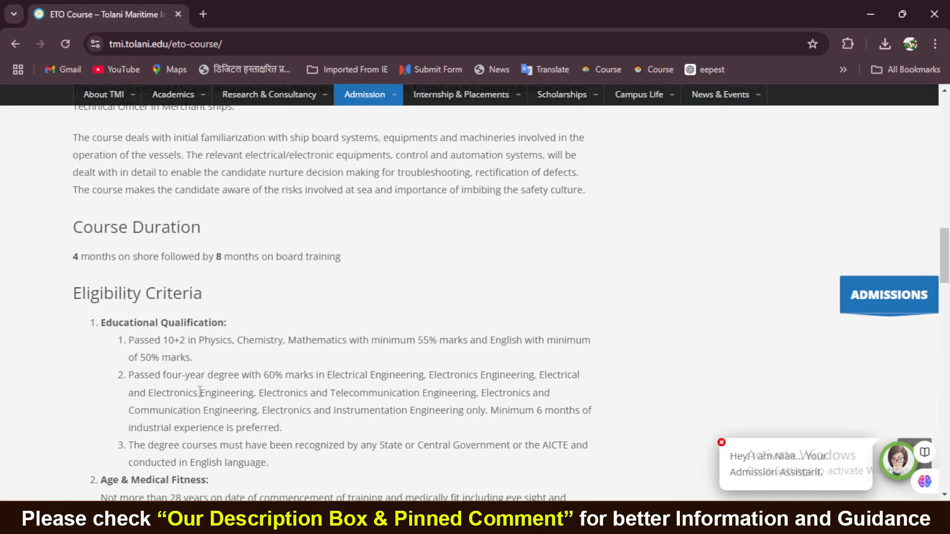
scroll("down", 3)
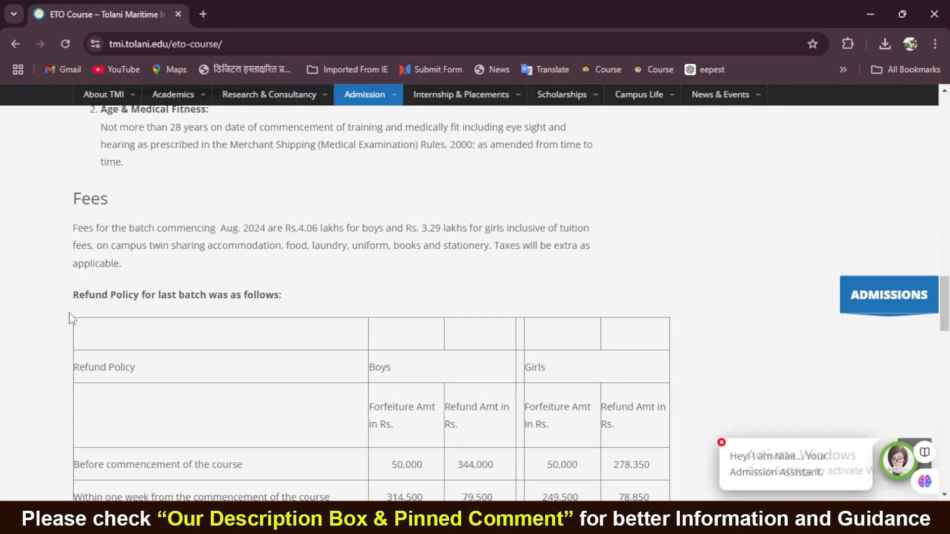
scroll("up", 3)
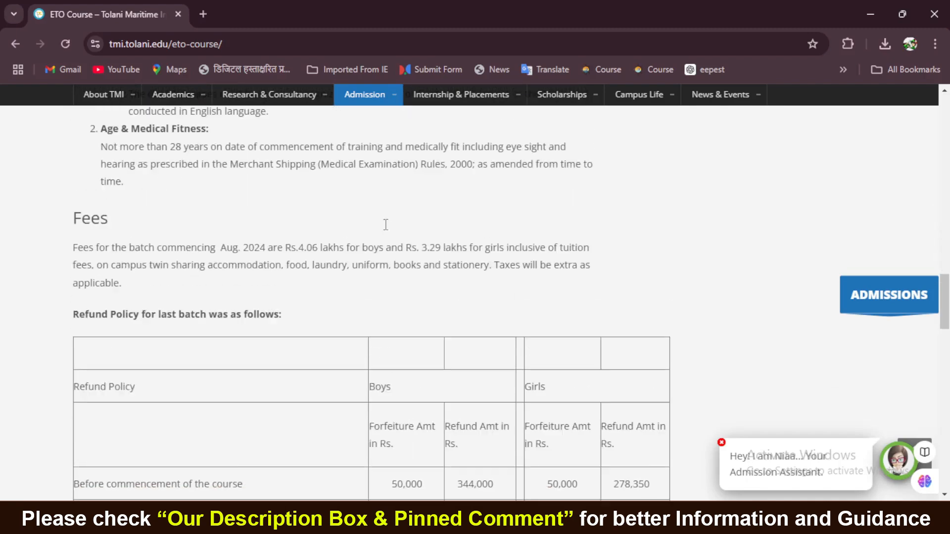
scroll("up", 3)
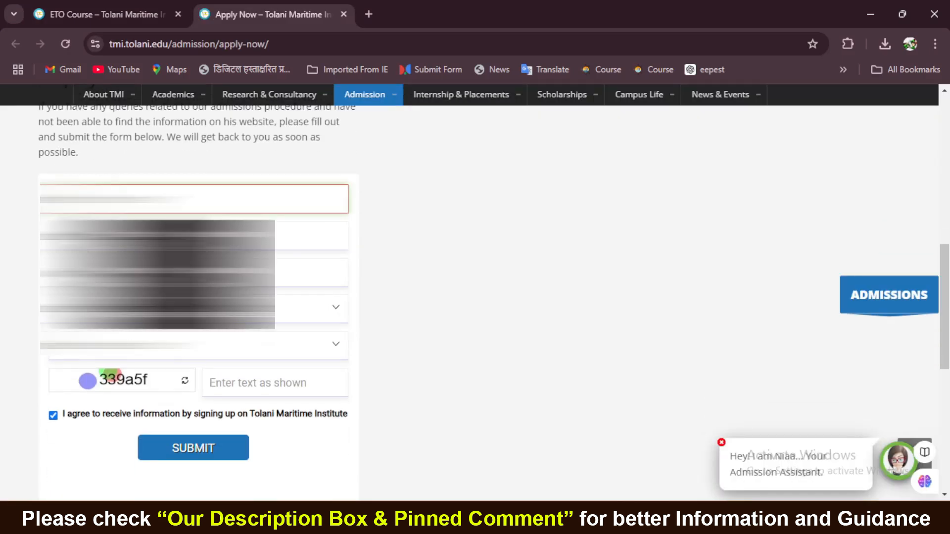
Choose Electro Technical Officer as the course, enter the captcha, and submit the enquiry.
left_click(194, 344)
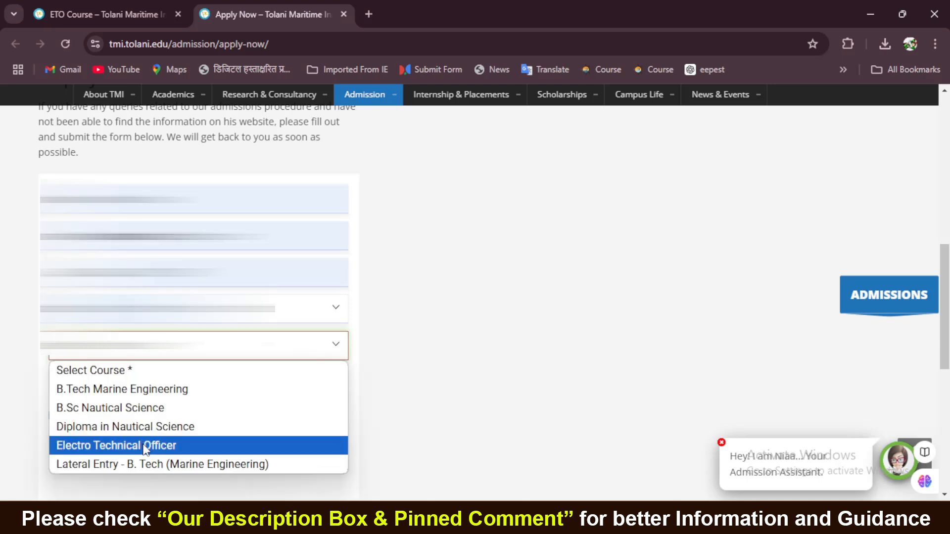
left_click(117, 445)
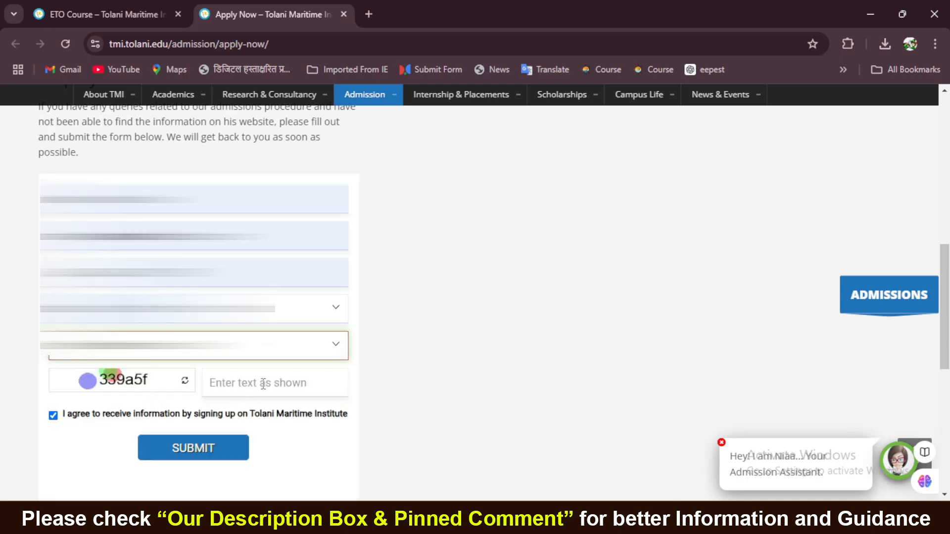
left_click(274, 383)
type("339a5f")
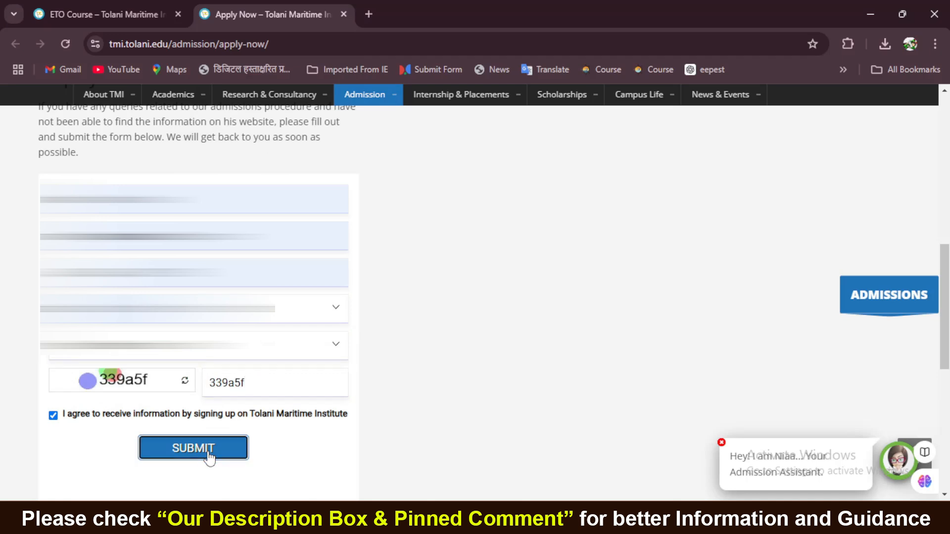
left_click(193, 448)
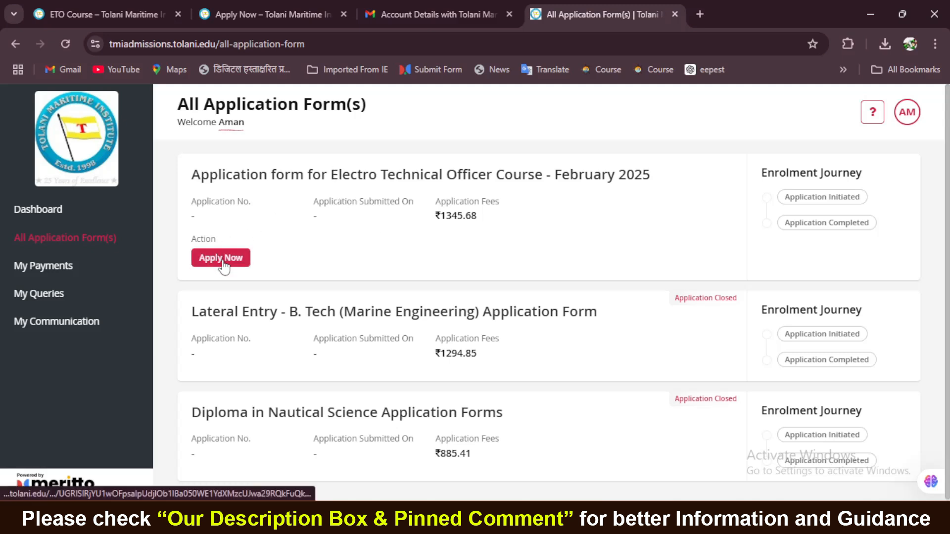
Apply Now on the Electro Technical Officer Course - February 2025 form.
left_click(220, 258)
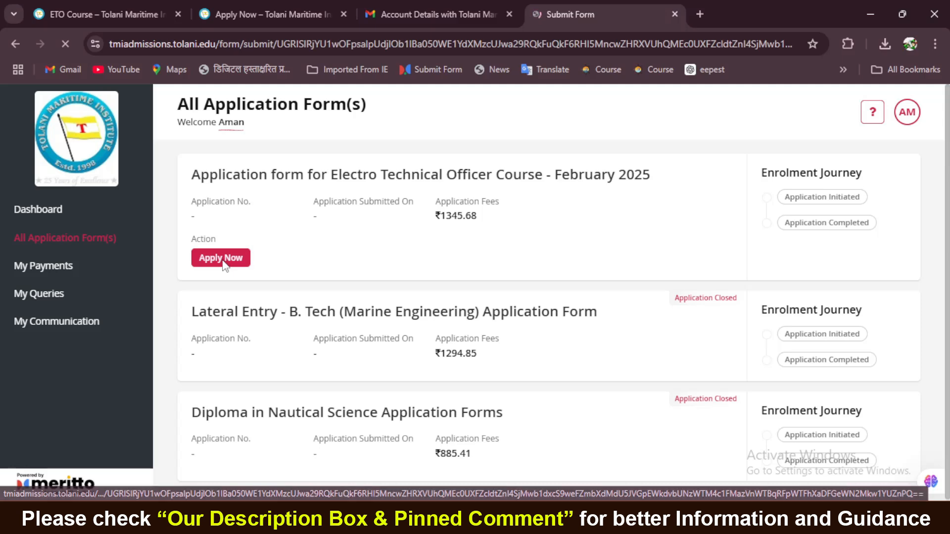
Fill applicant details including the passport issuing country and complete address details to reach Parent Details.
left_click(219, 257)
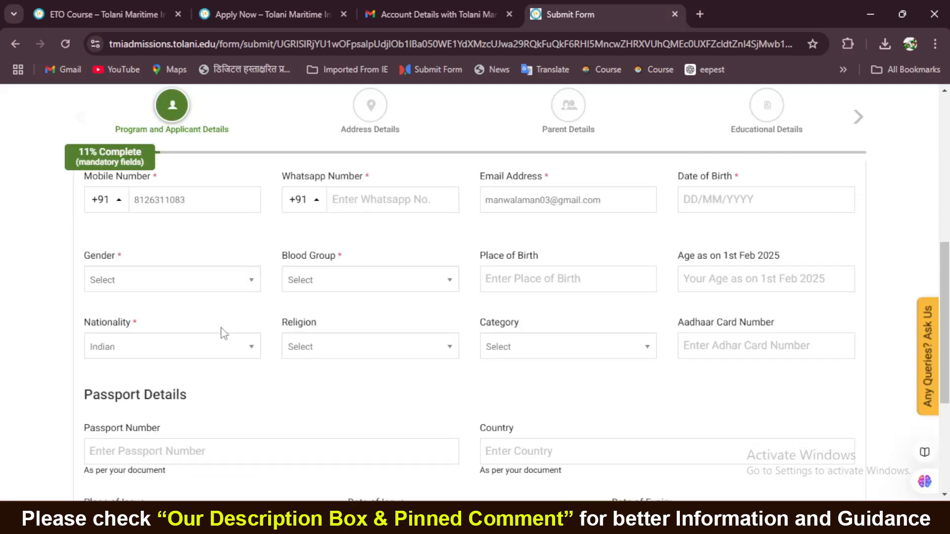
scroll("down", 3)
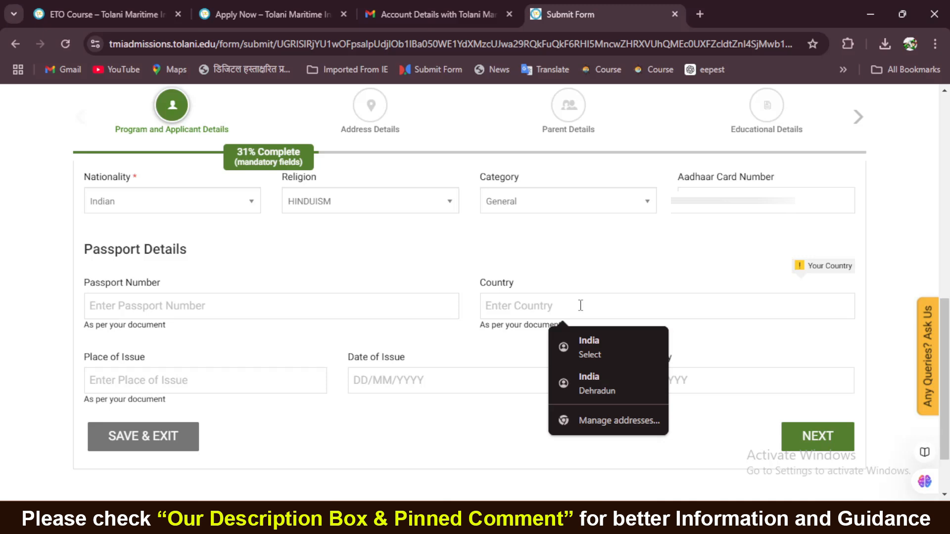
left_click(818, 436)
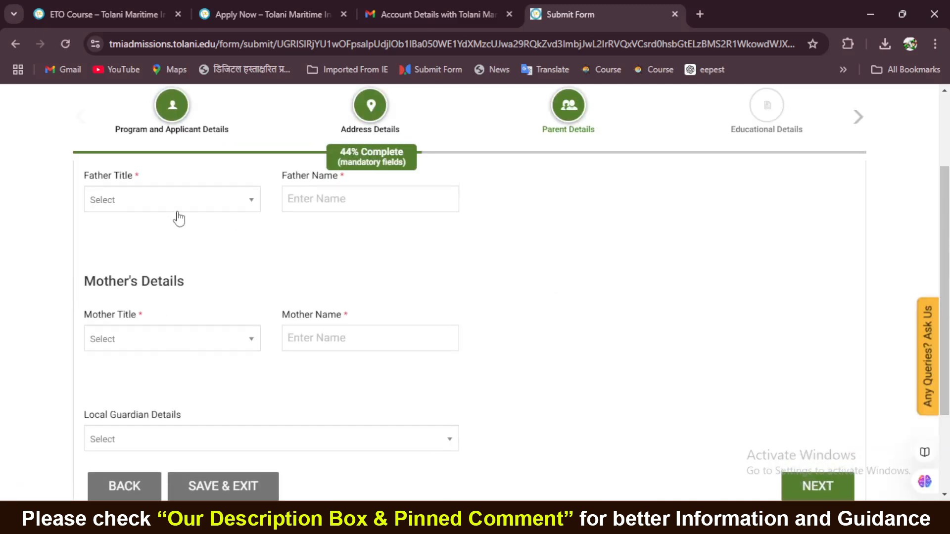
Choose the father's title, complete parent details with no local guardian, and advance to Educational Details.
left_click(172, 199)
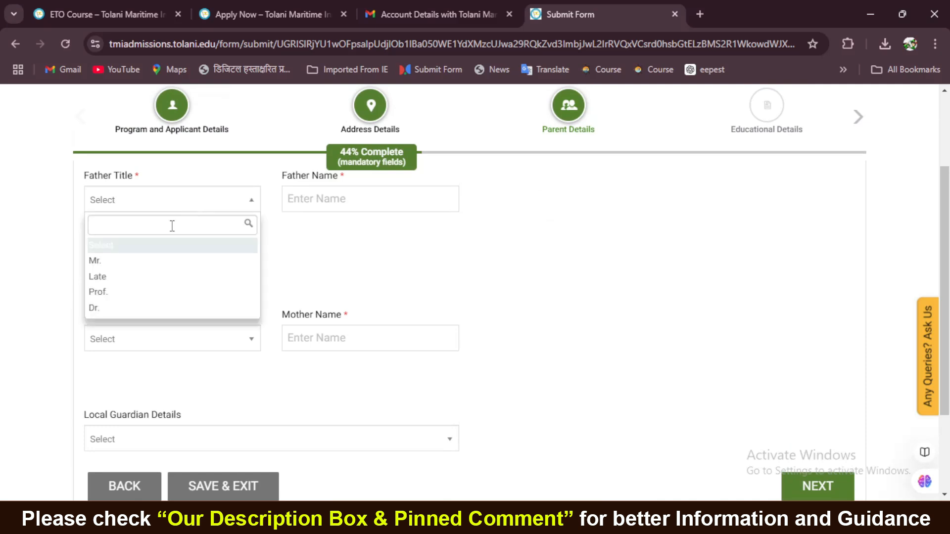
left_click(95, 261)
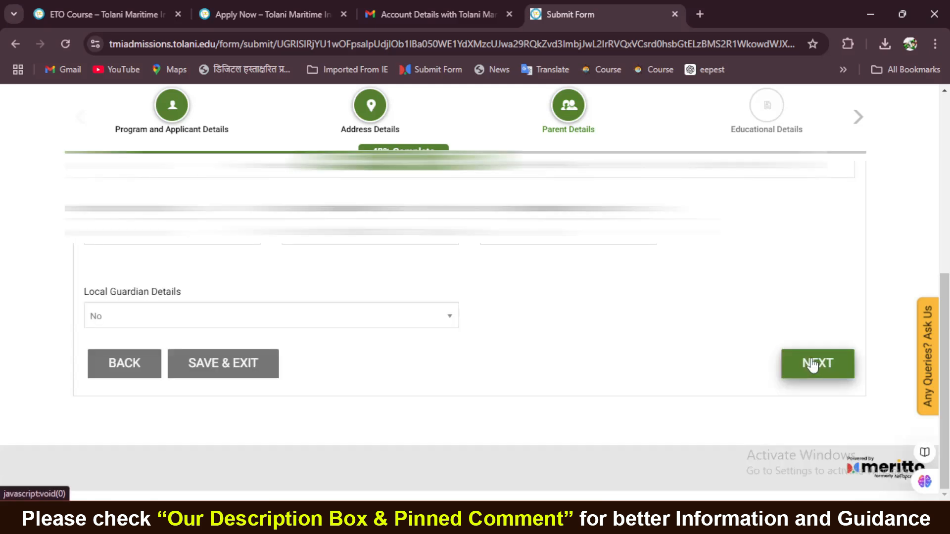
left_click(818, 364)
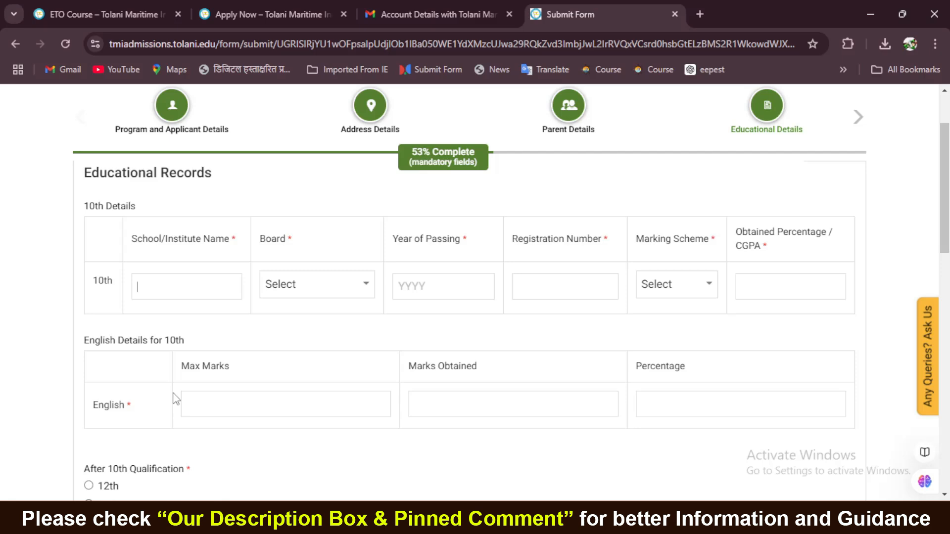
Enter 12th subject marks and set Graduation Result Status to Declared with college pincode 248001.
scroll("down", 3)
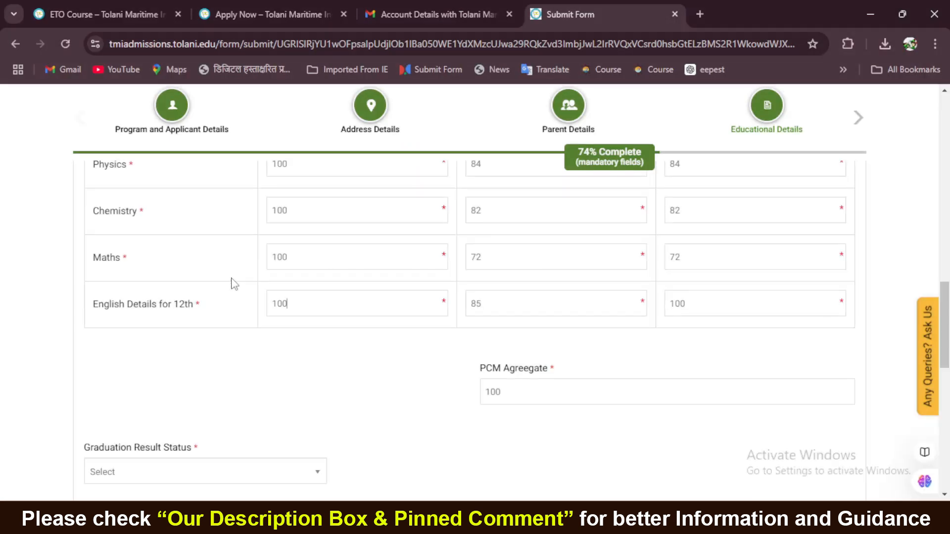
scroll("down", 3)
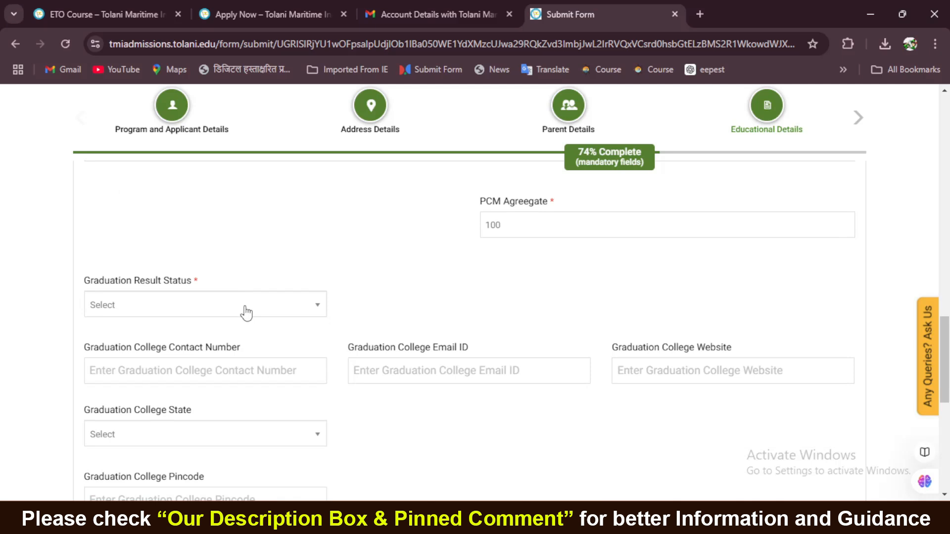
left_click(205, 304)
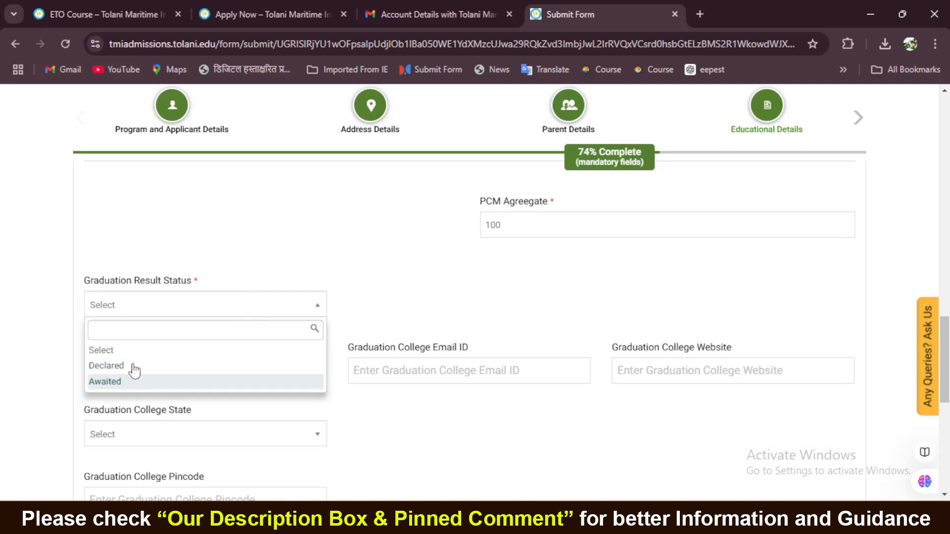
mouse_move(122, 367)
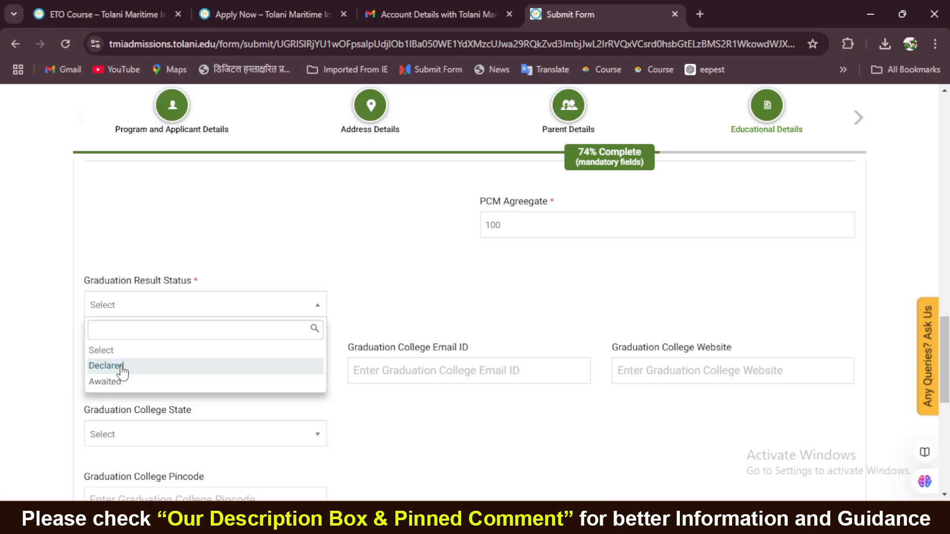
mouse_move(127, 376)
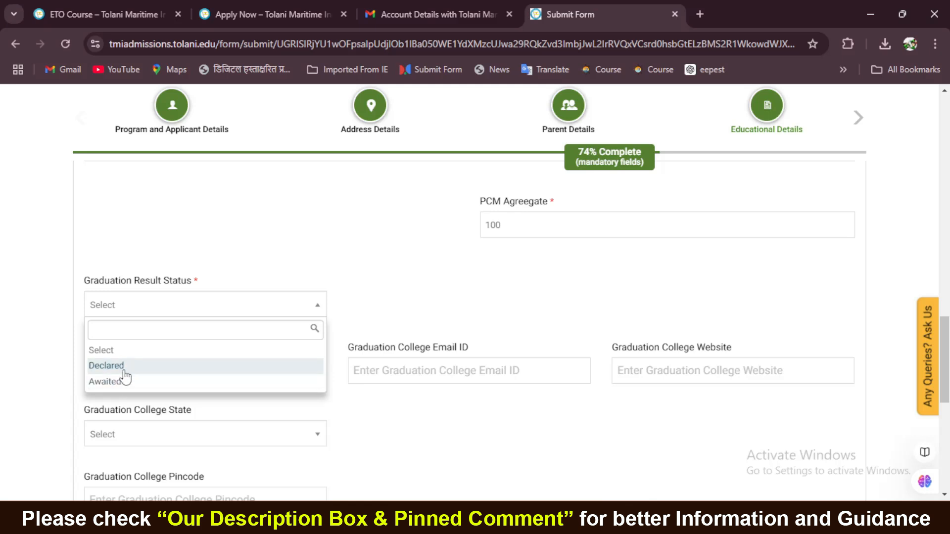
left_click(105, 366)
type("248001")
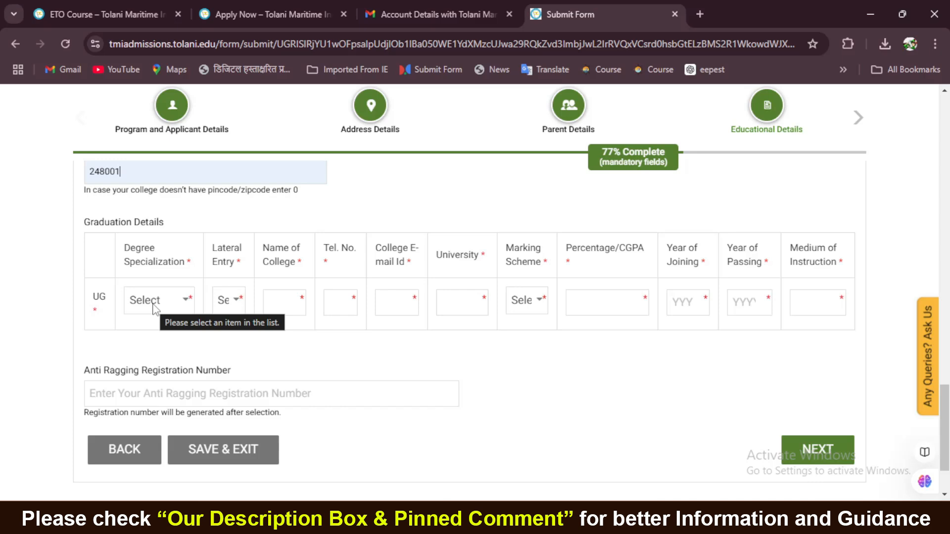
left_click(816, 449)
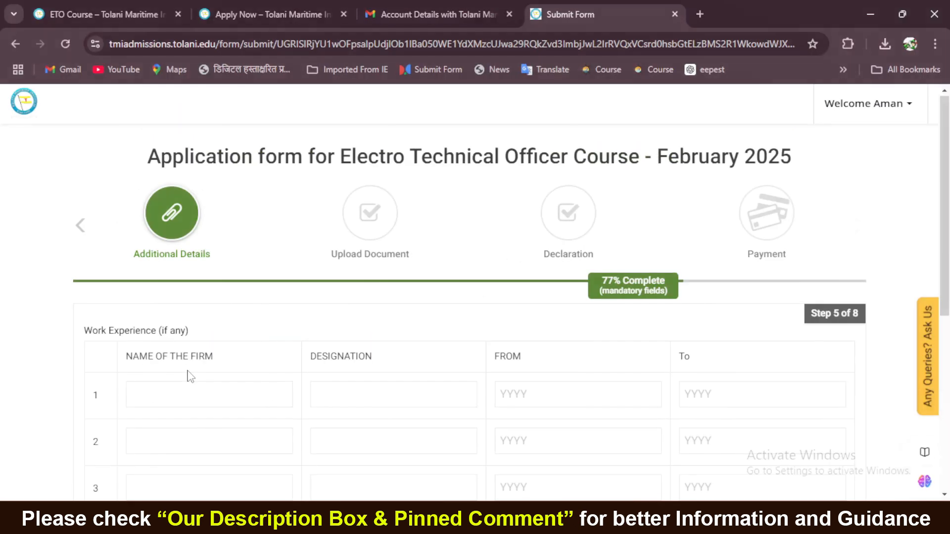
scroll("down", 3)
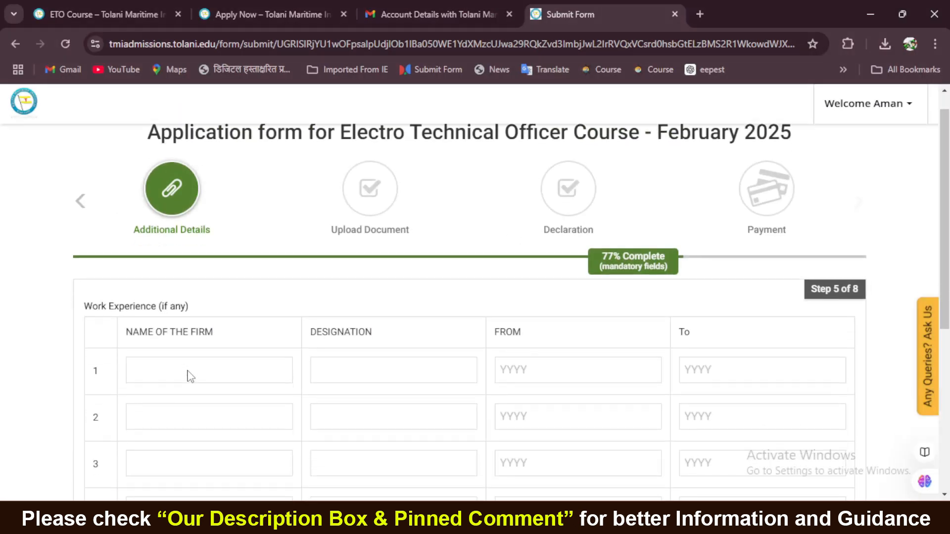
scroll("down", 3)
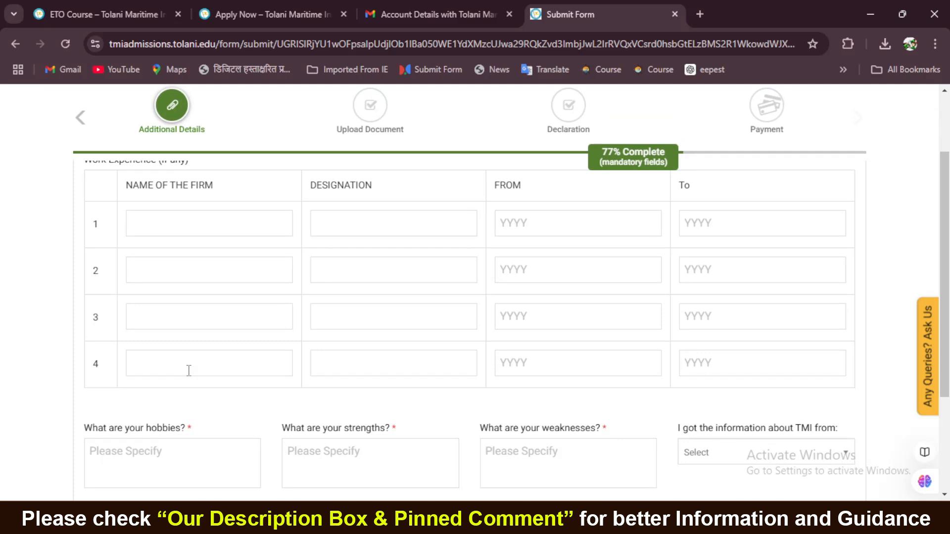
scroll("up", 3)
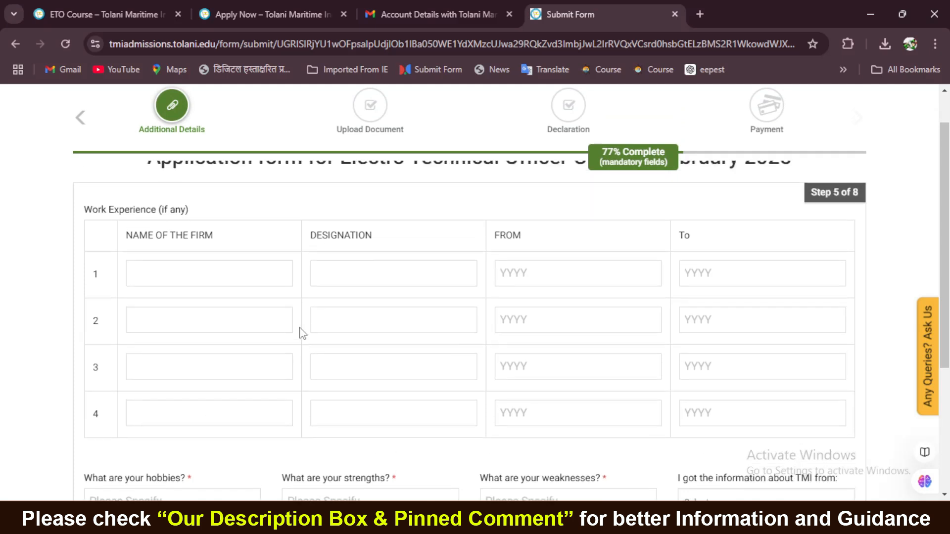
scroll("down", 3)
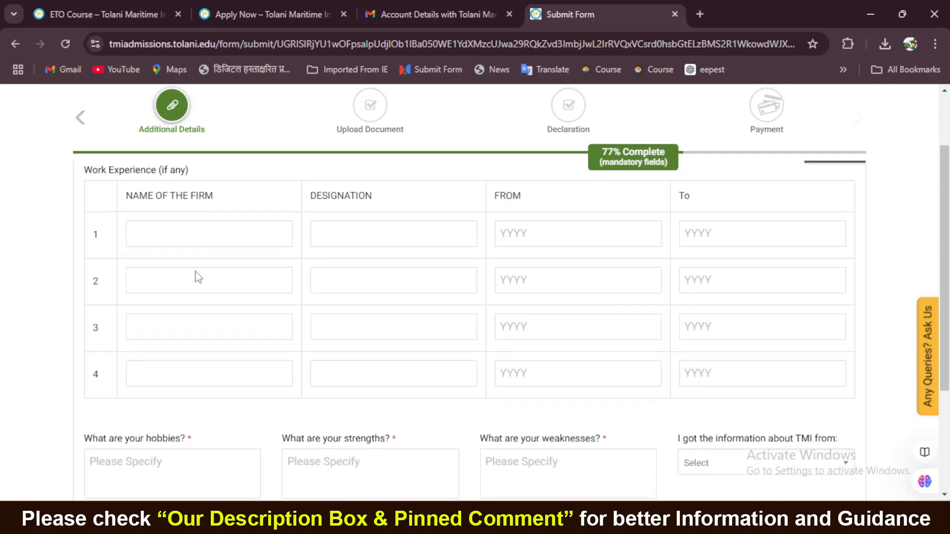
scroll("down", 3)
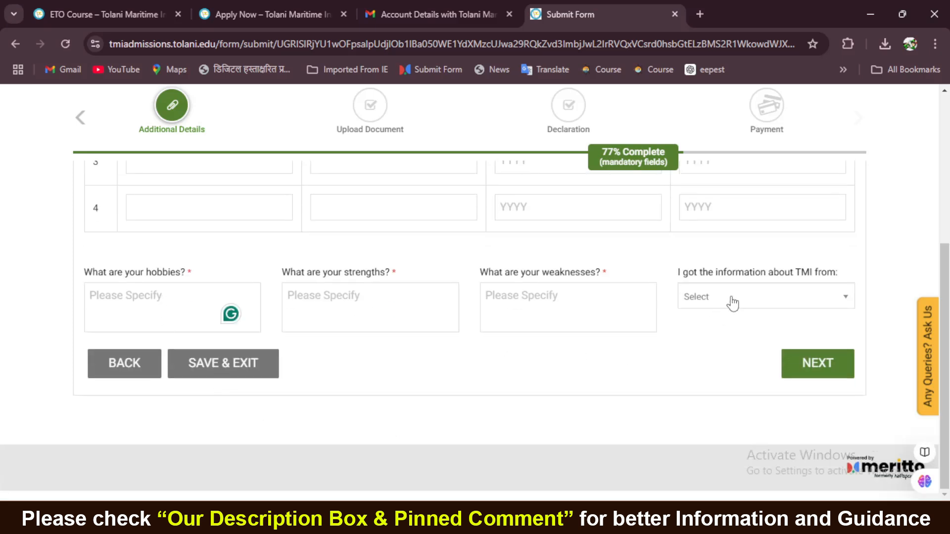
mouse_move(358, 289)
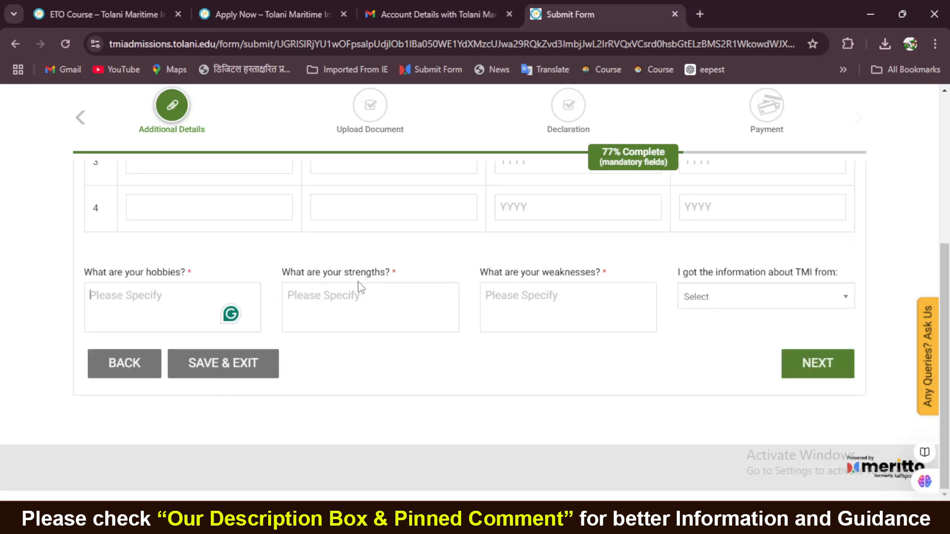
mouse_move(785, 297)
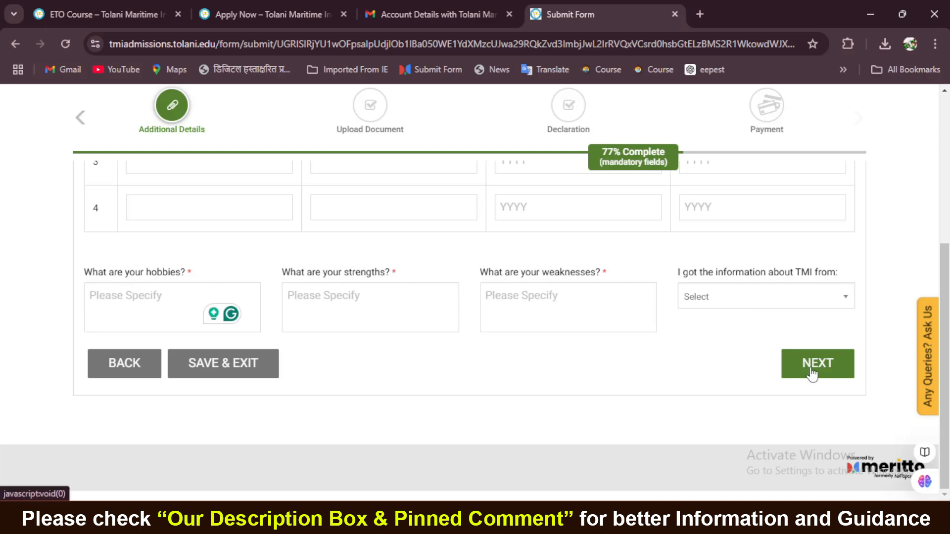
Advance to Step 6 Upload Document and scroll through all the required document upload fields.
left_click(814, 364)
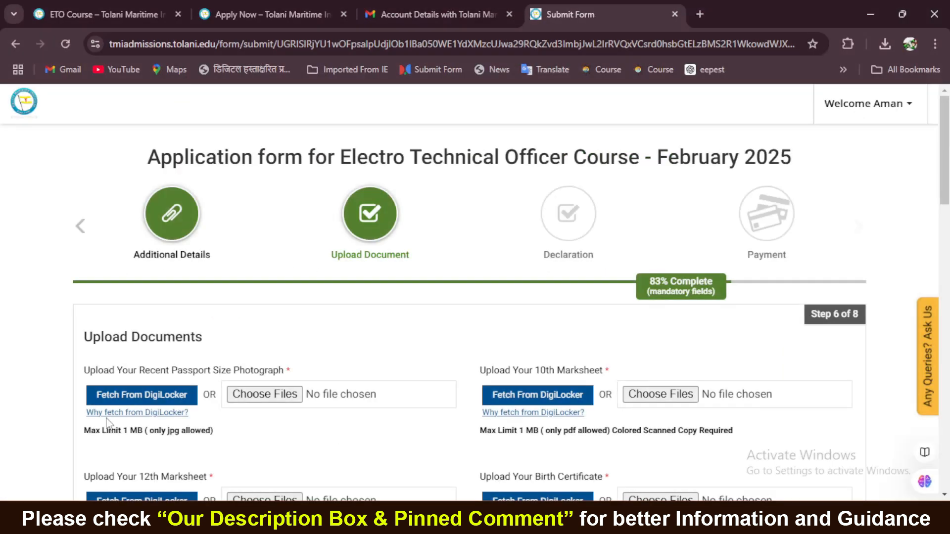
scroll("down", 3)
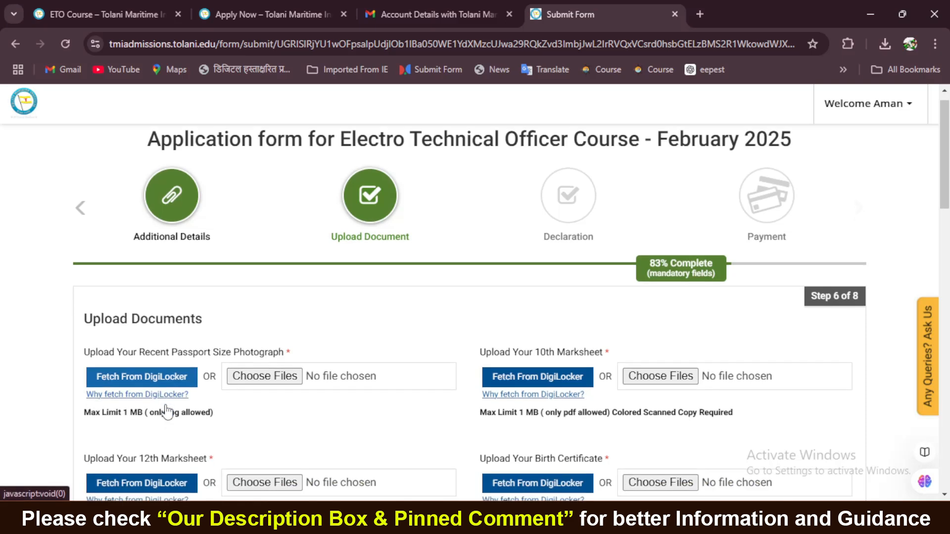
scroll("down", 3)
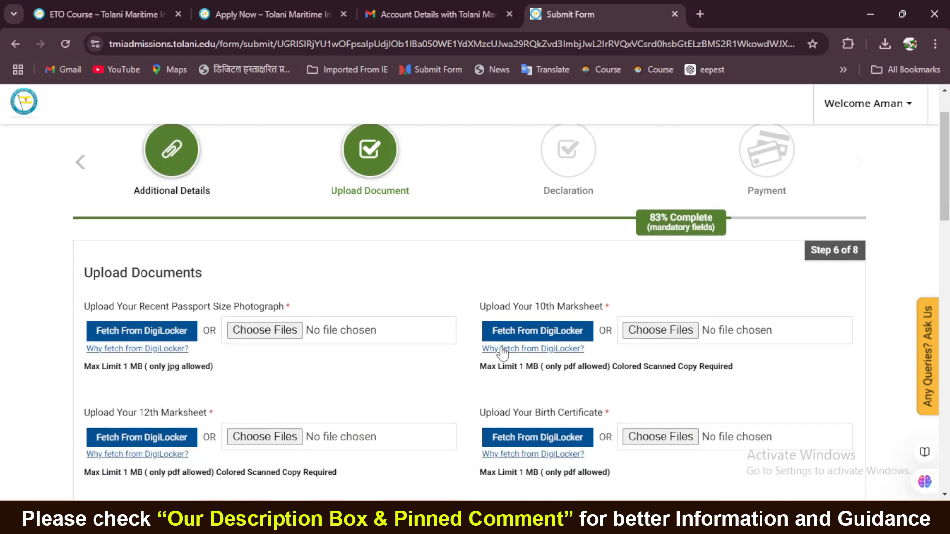
scroll("down", 3)
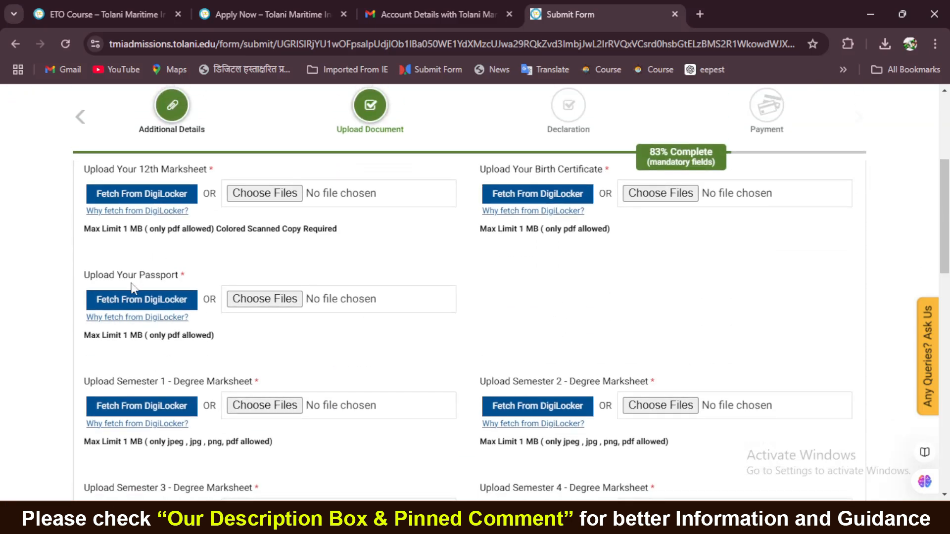
scroll("down", 3)
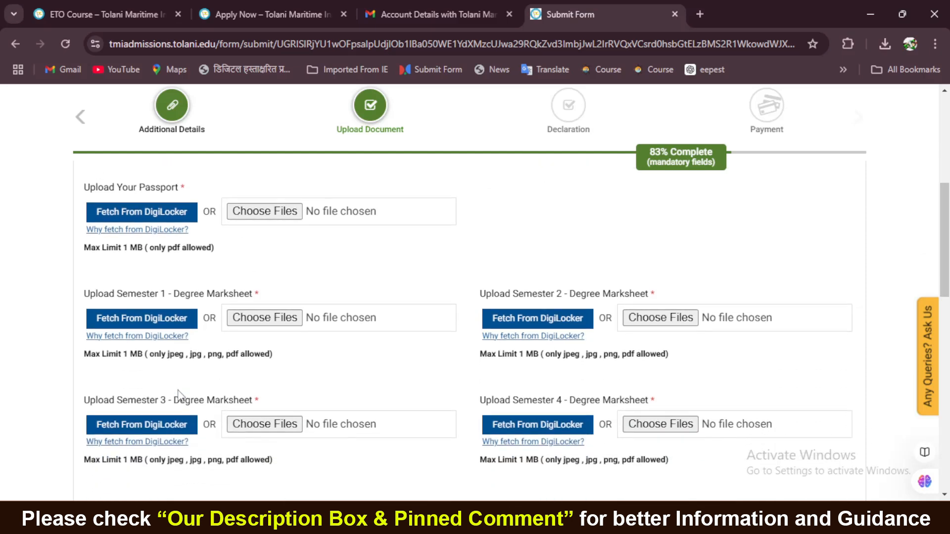
mouse_move(139, 407)
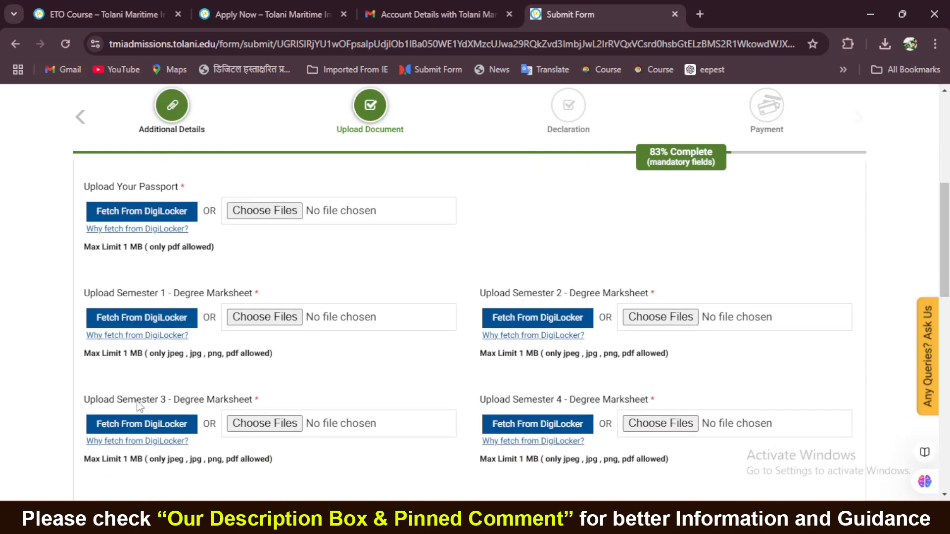
scroll("down", 3)
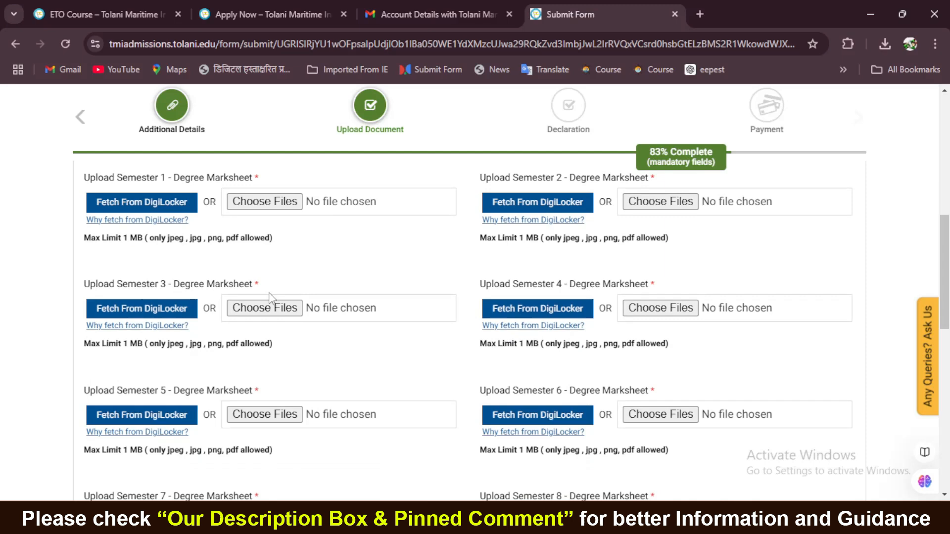
mouse_move(512, 390)
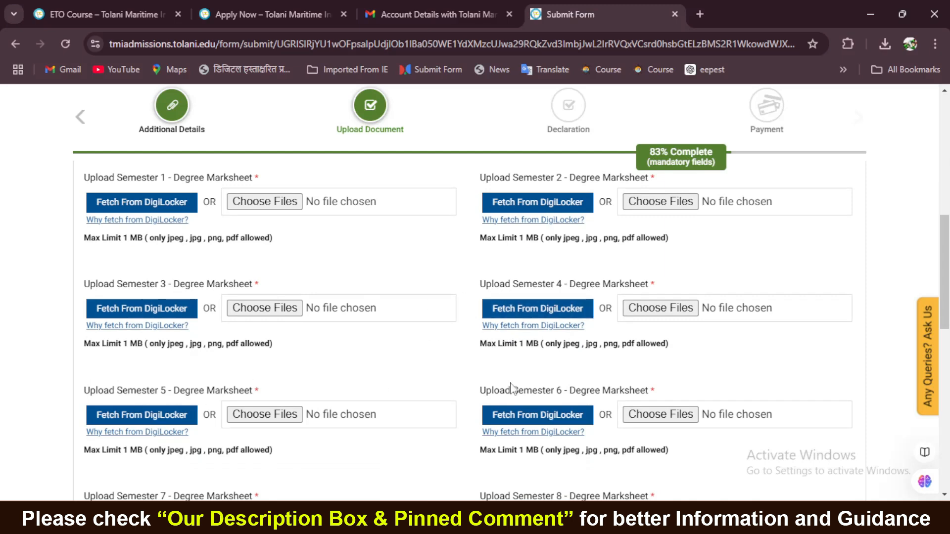
scroll("down", 3)
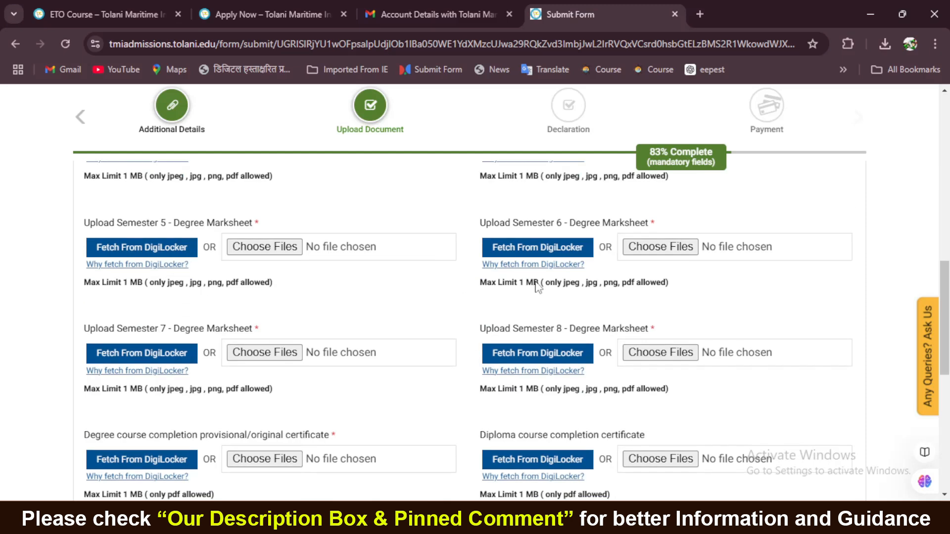
scroll("down", 3)
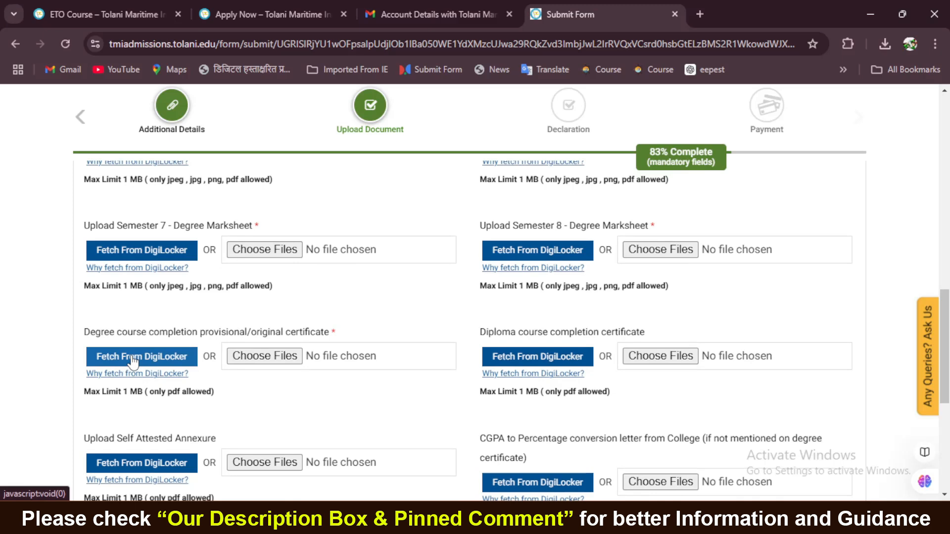
scroll("down", 3)
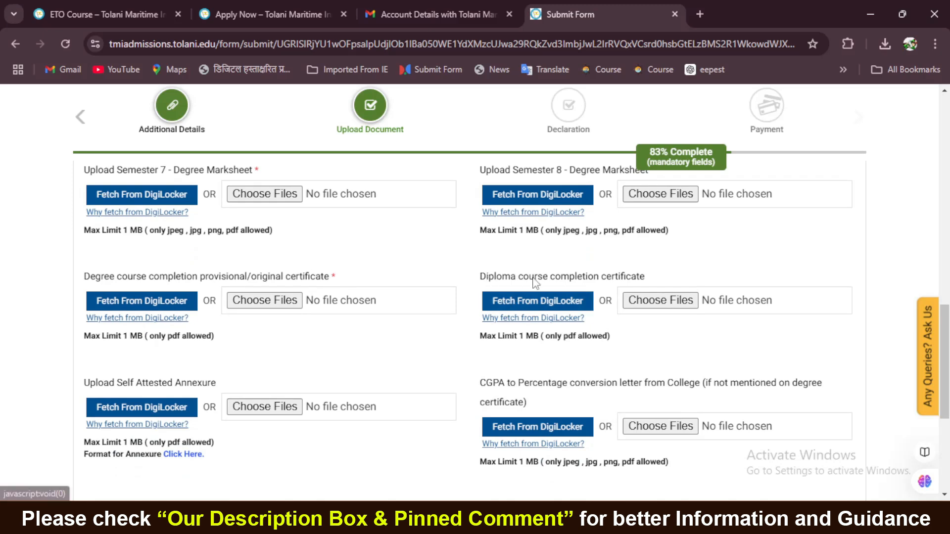
scroll("down", 3)
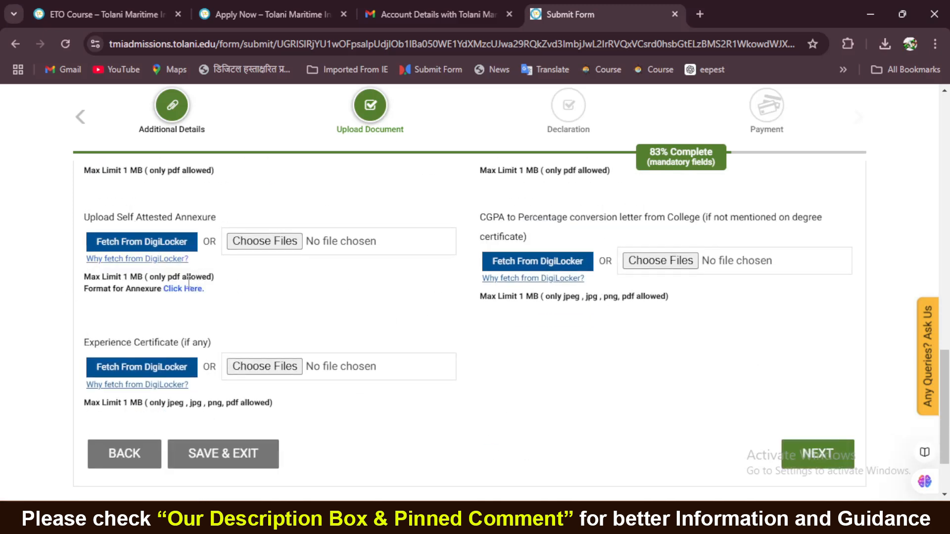
Advance from Upload Documents to Step 7 Declaration at 100% complete.
left_click(182, 289)
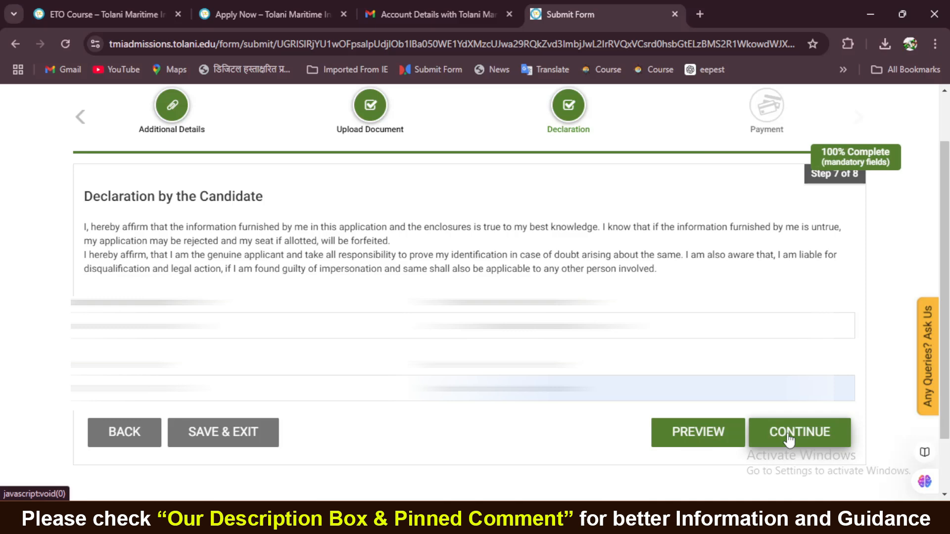
Continue past the declaration, review the ₹1345.68 fee breakdown, and choose Make Payment.
left_click(799, 432)
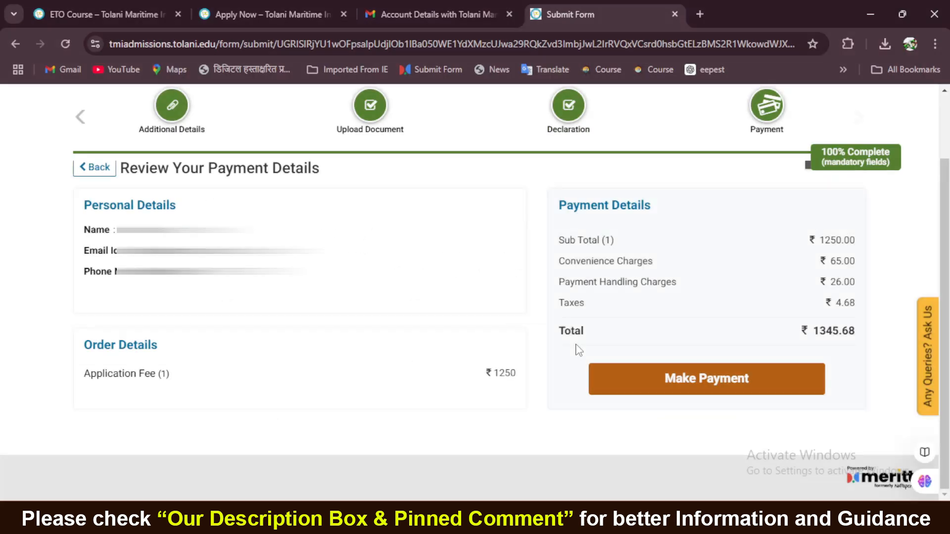
mouse_move(770, 349)
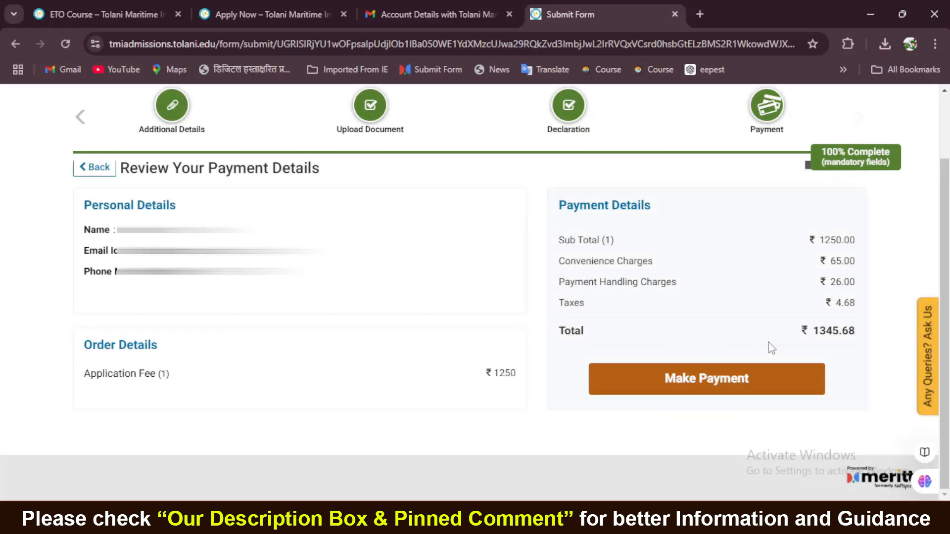
left_click_drag(557, 240, 854, 331)
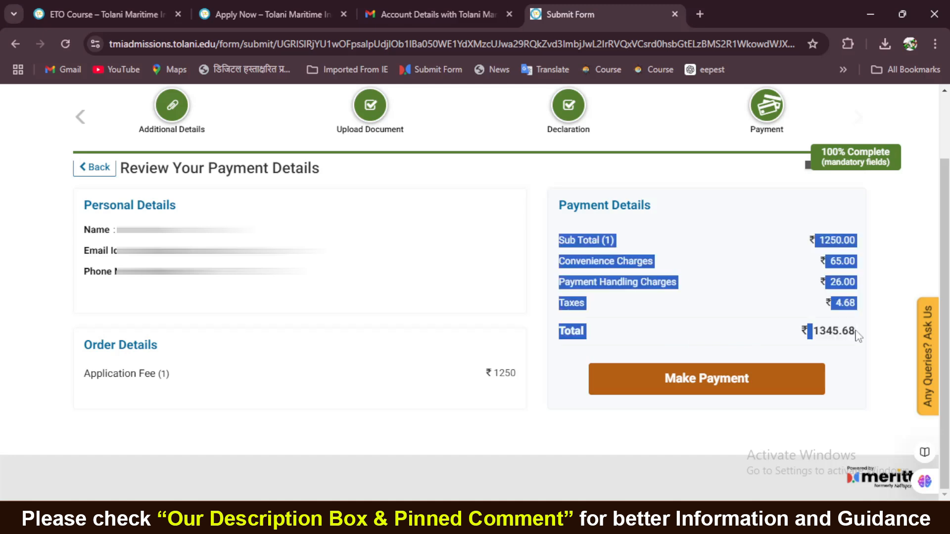
left_click(706, 379)
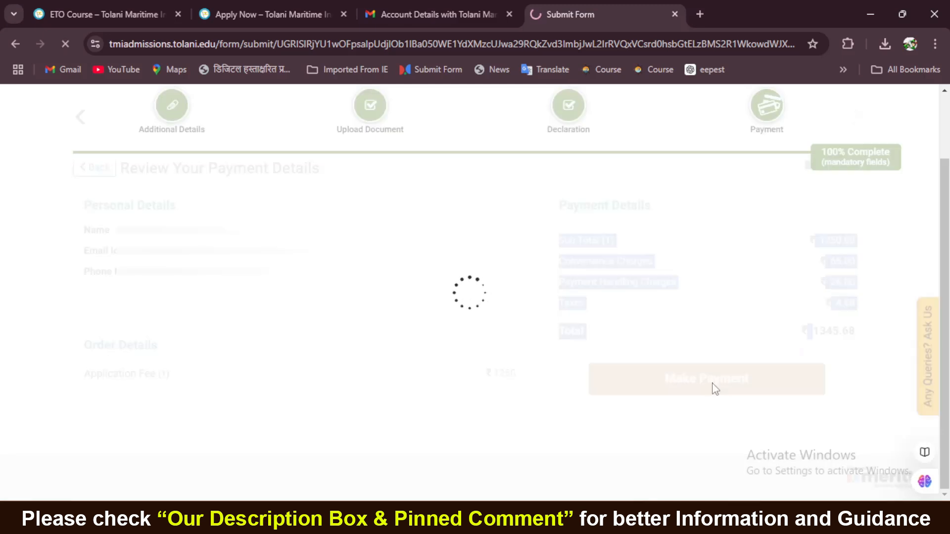
Proceed to the Cashfree Checkout showing ₹1,345.68 with Quick UPI options.
left_click(707, 380)
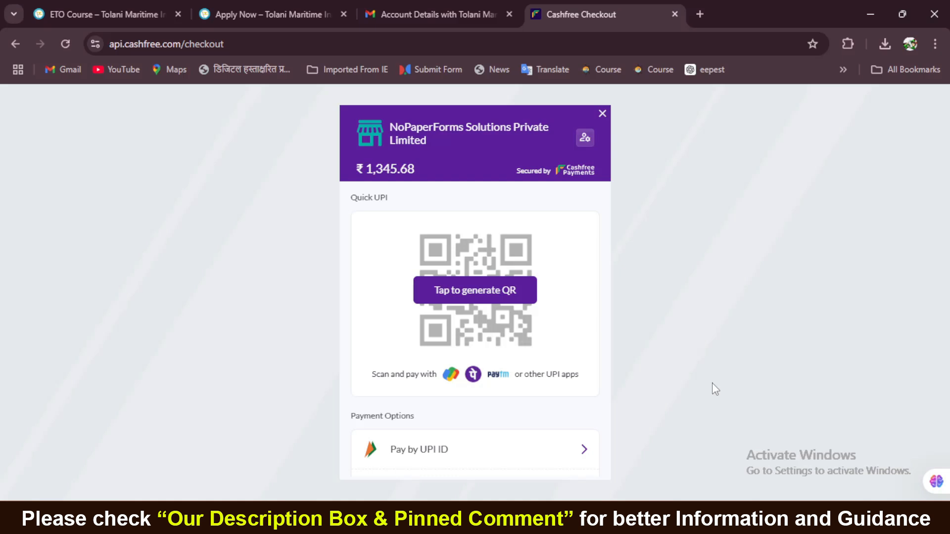
mouse_move(449, 297)
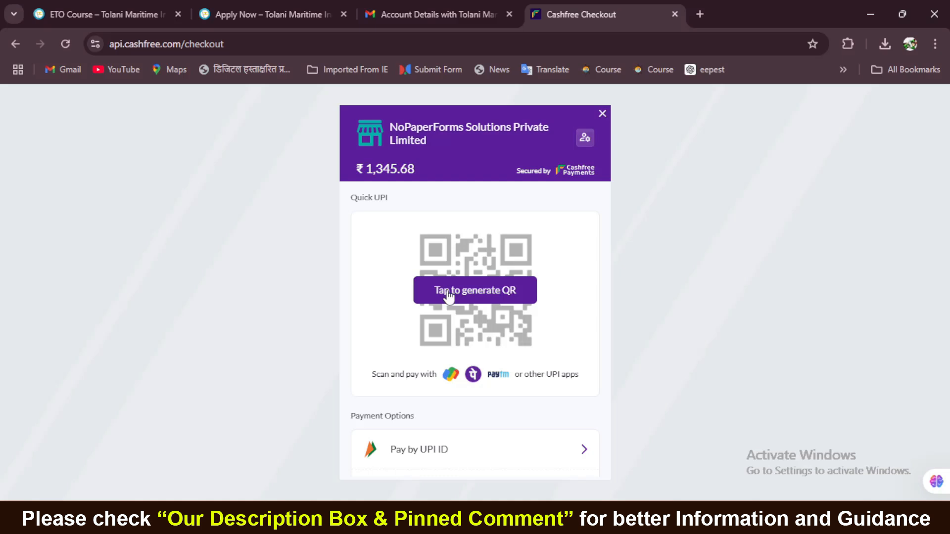